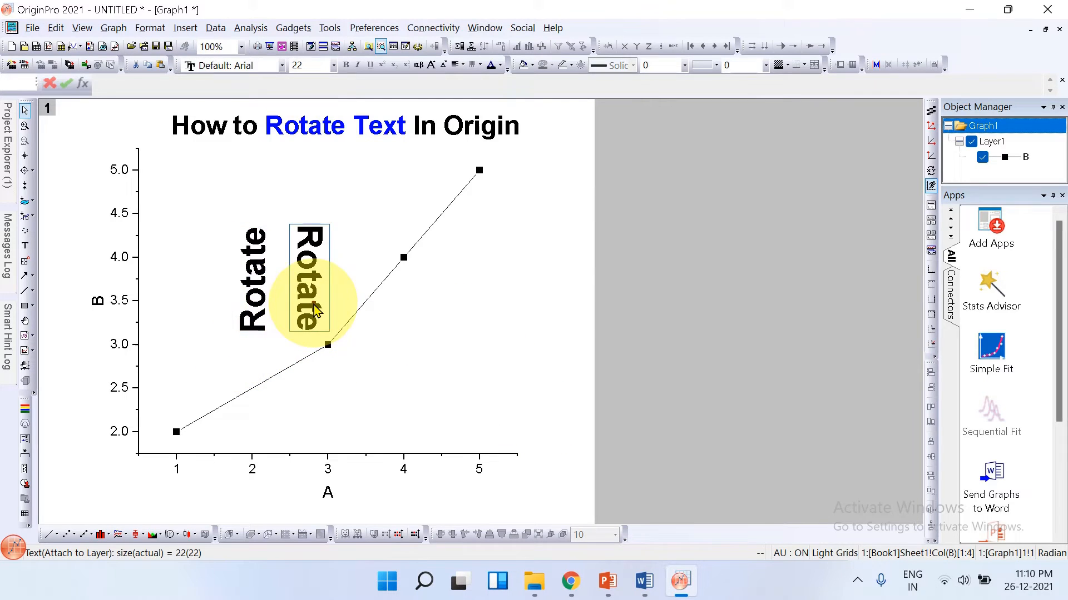
Step: Select and delete the vertical 'Rotate' text labels on the graph
click(310, 279)
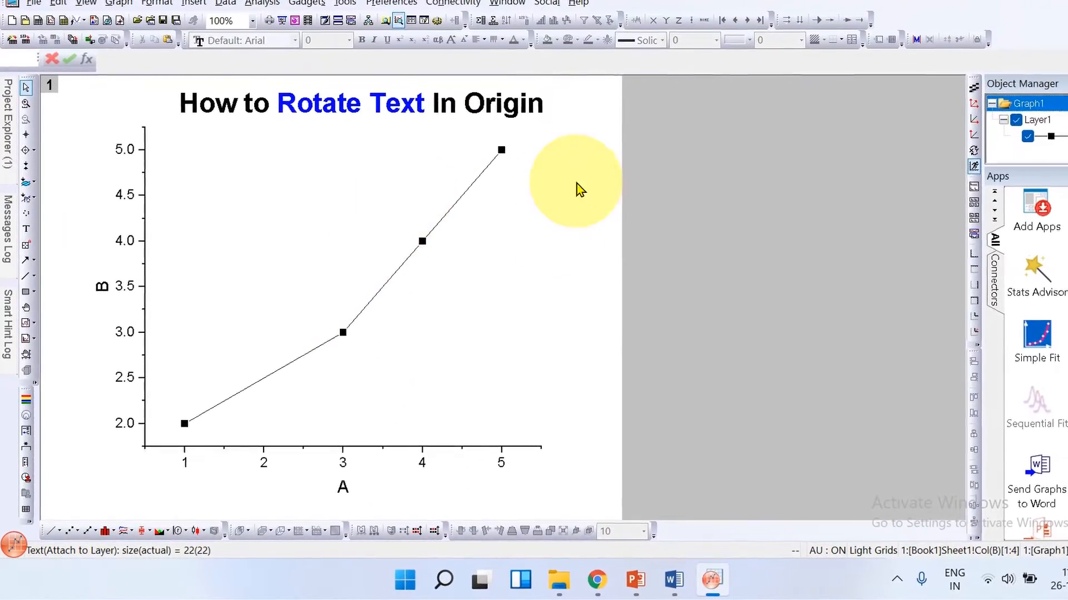
Step: Add a 'ROTATE' text label to the graph page and set its font size to 72
right_click(578, 188)
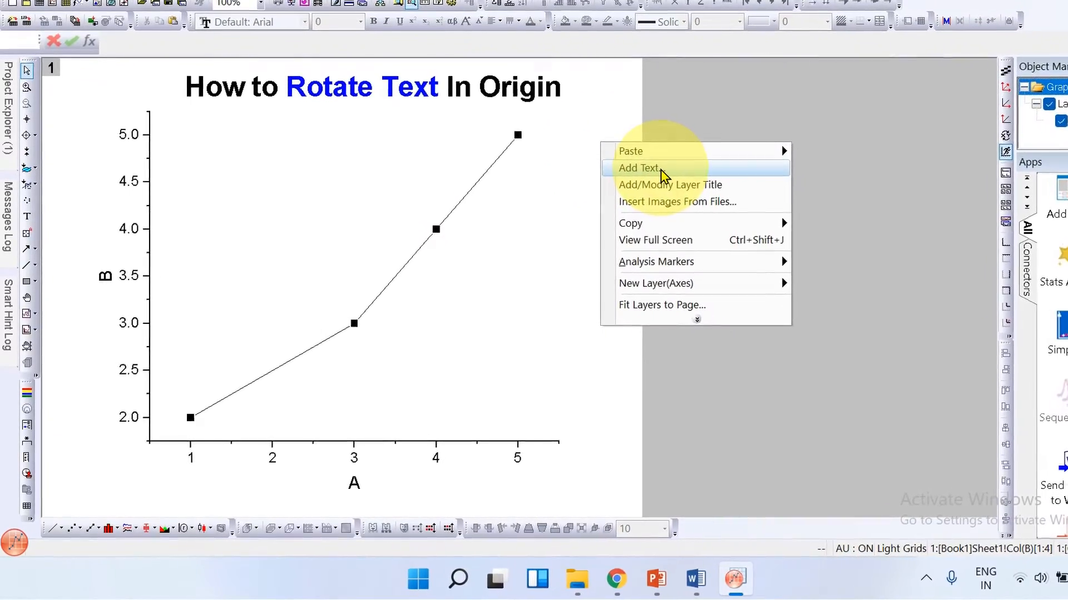
click(638, 168)
text(ROTATE)
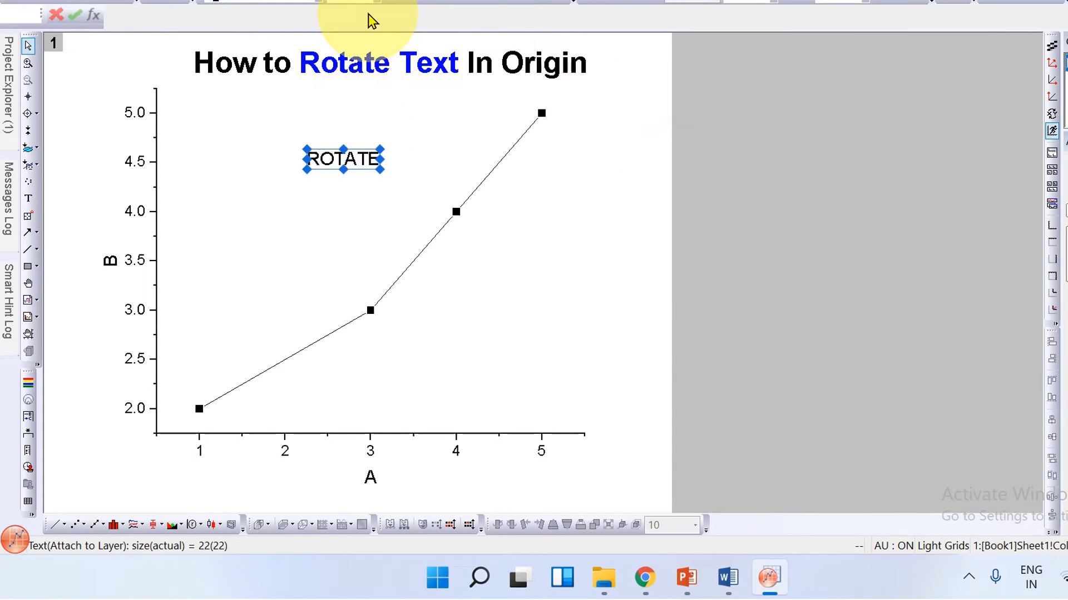
click(355, 54)
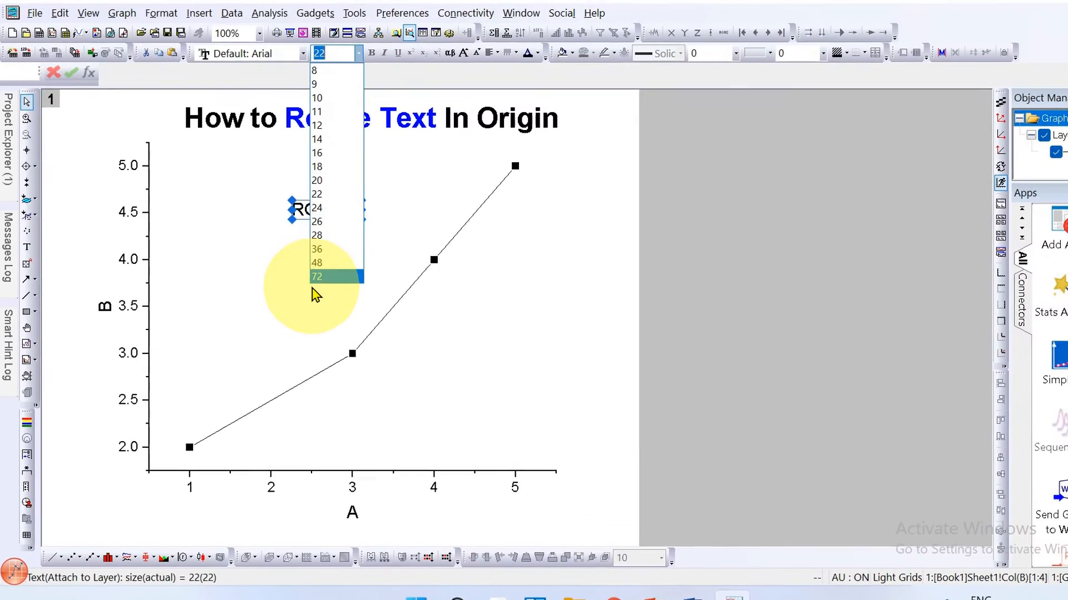
click(315, 276)
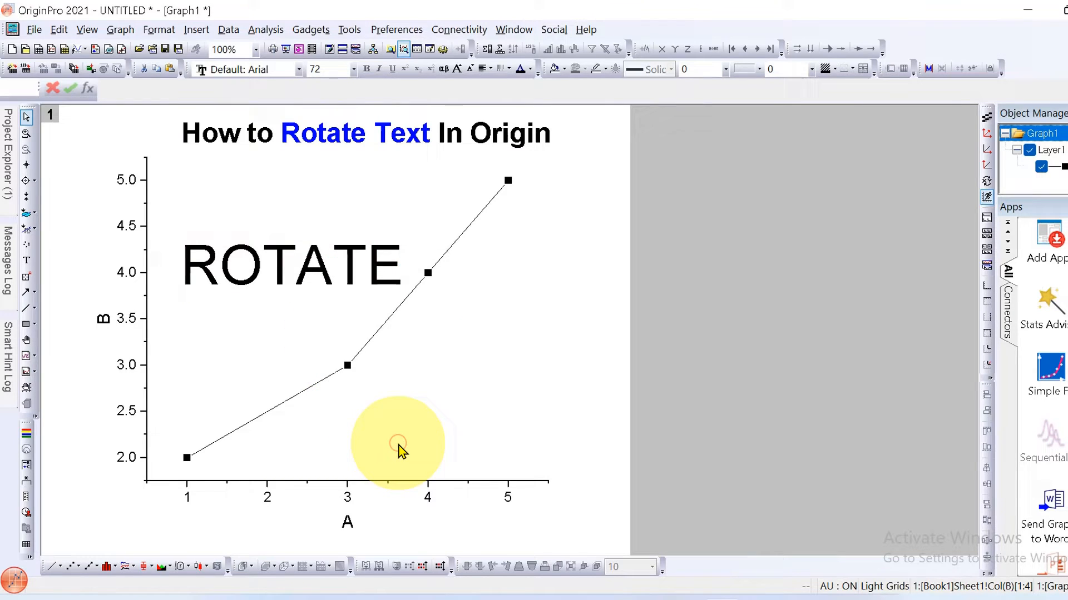
double_click(293, 266)
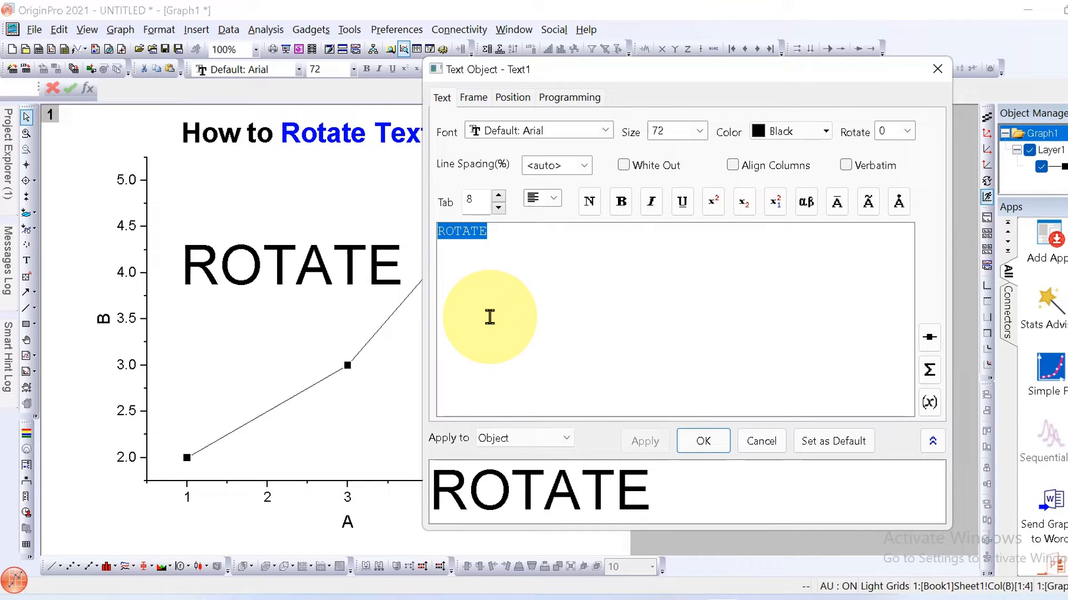
mouse_move(858, 143)
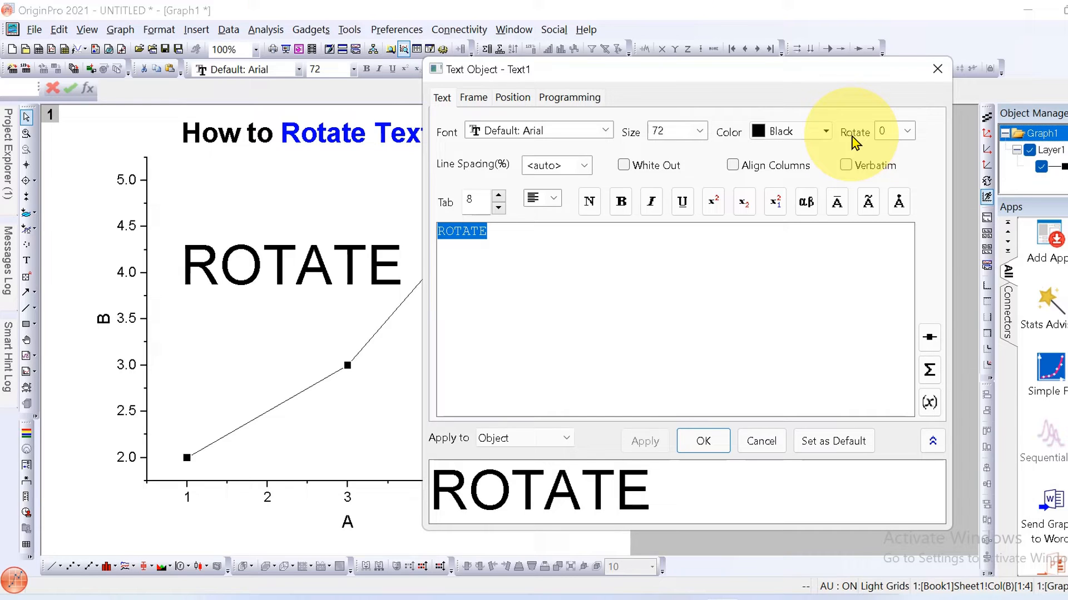
mouse_move(878, 149)
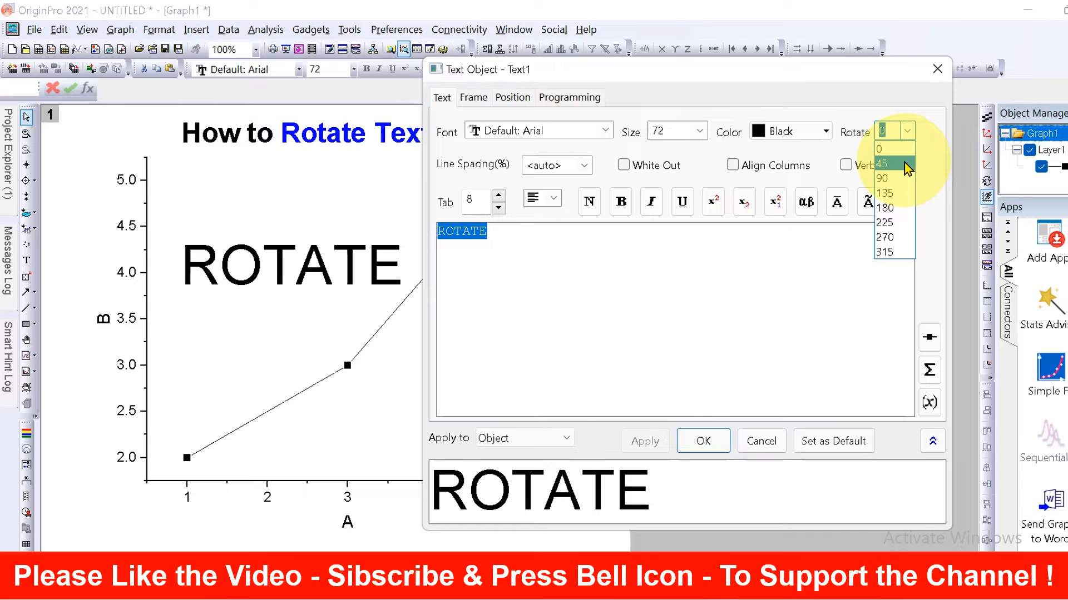
click(883, 164)
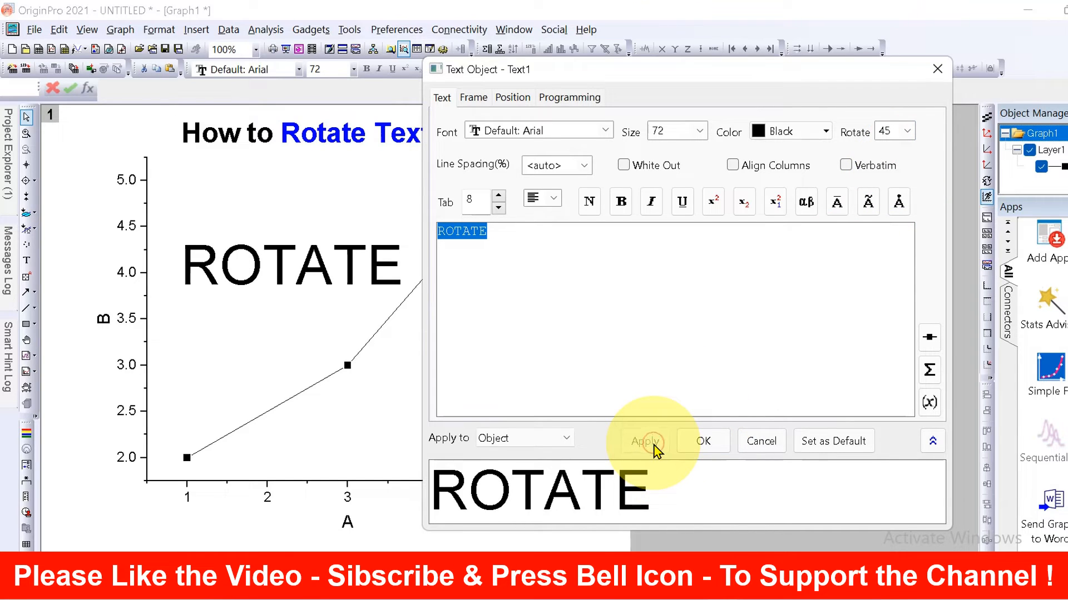
click(643, 441)
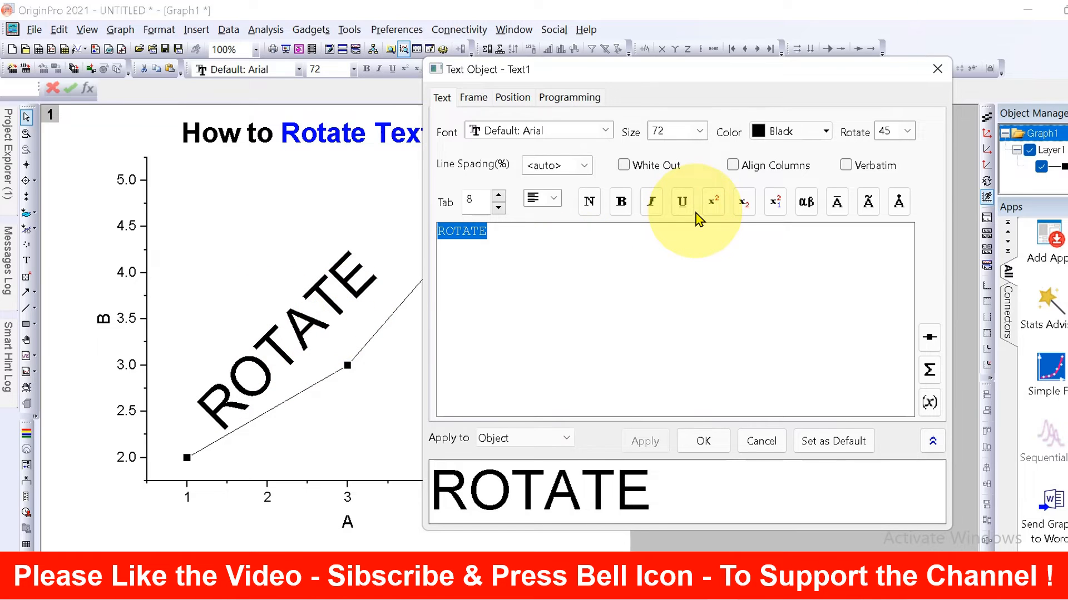
click(910, 131)
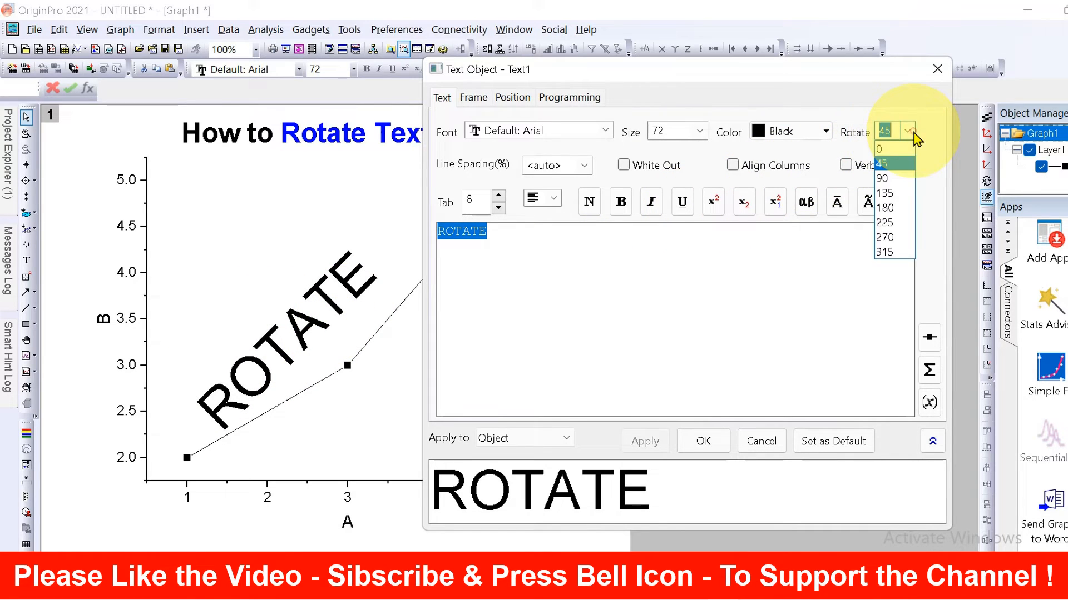
mouse_move(883, 179)
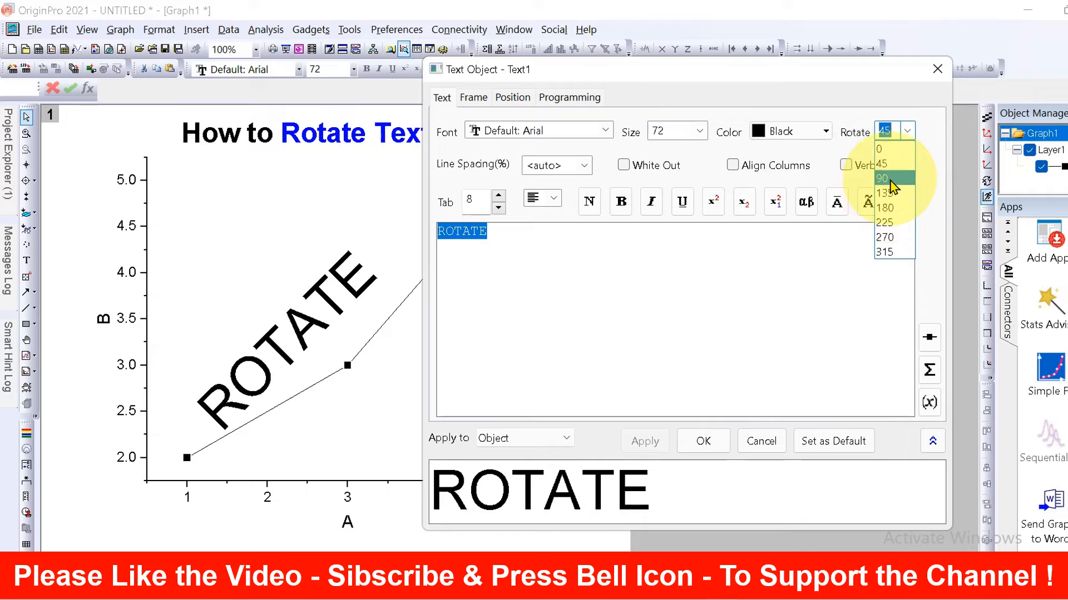
click(885, 178)
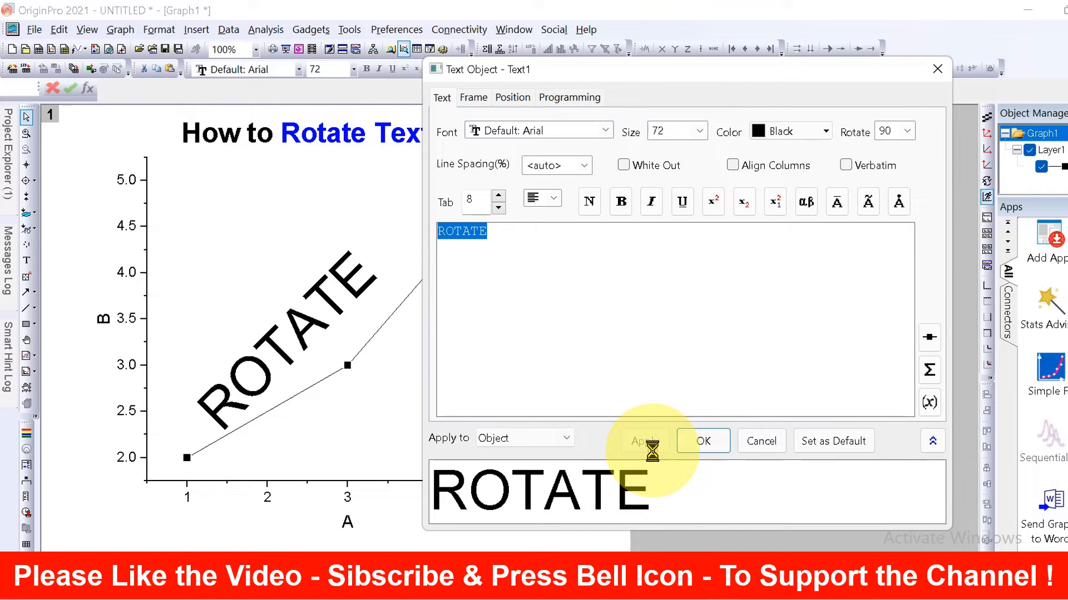
click(643, 441)
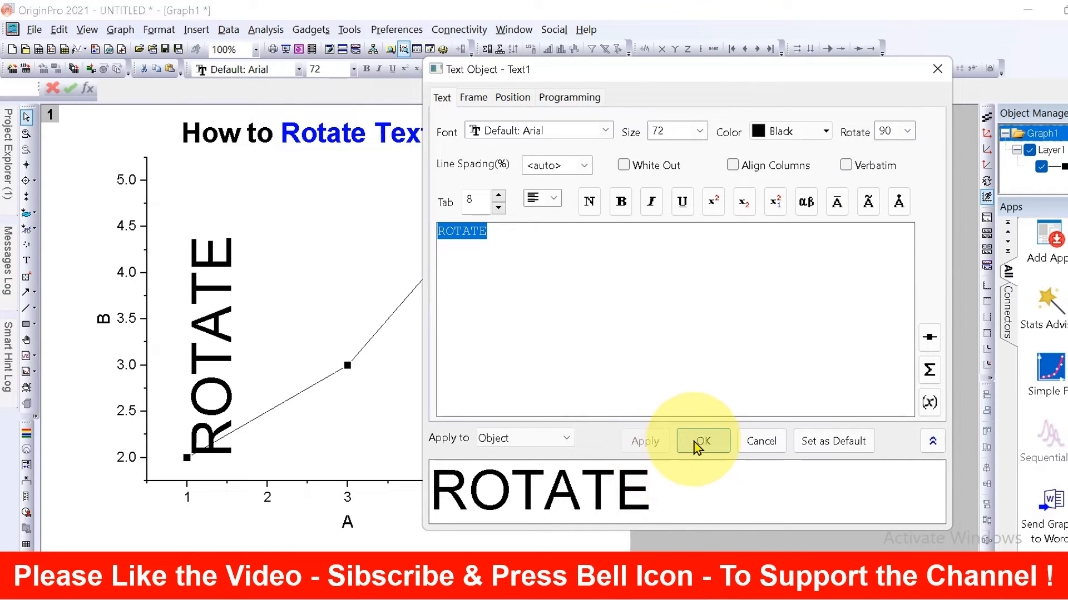
click(702, 441)
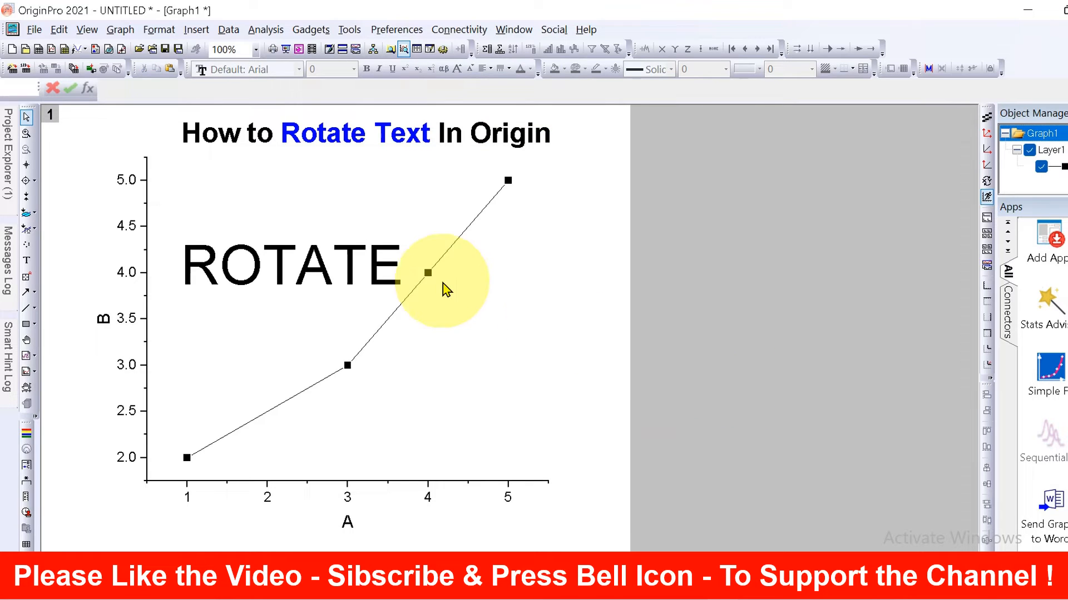
Step: Rotate the ROTATE label with the mini-toolbar buttons until it reads upward at 90°
click(293, 265)
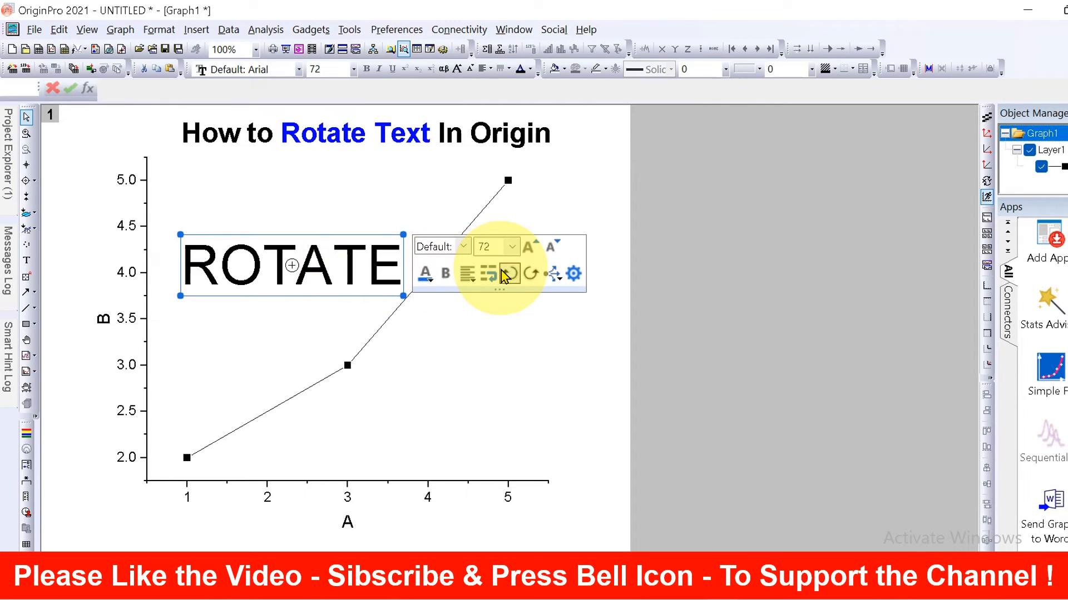
mouse_move(509, 274)
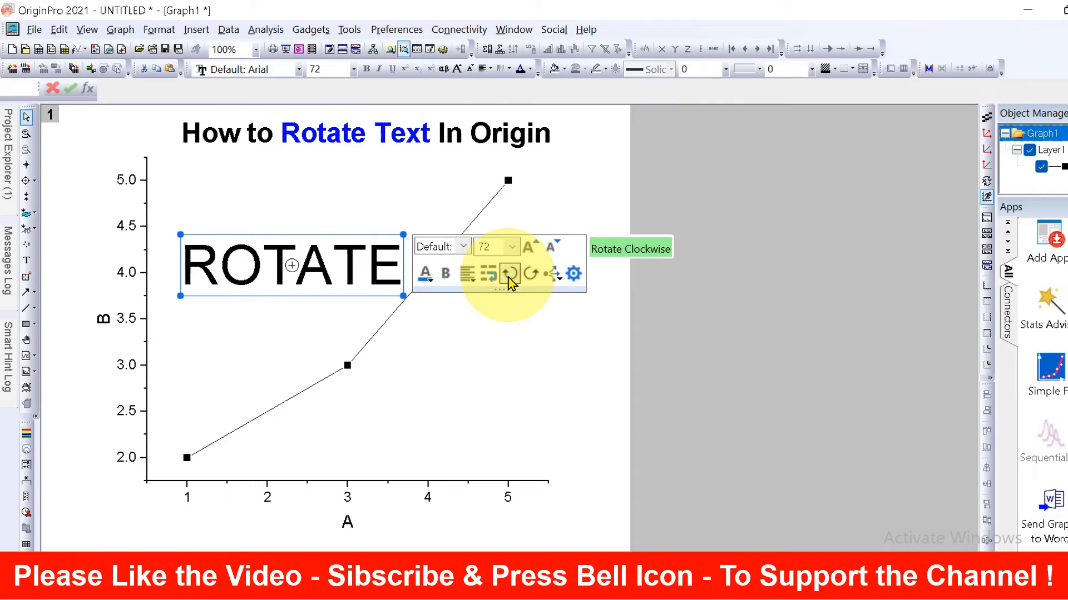
mouse_move(531, 276)
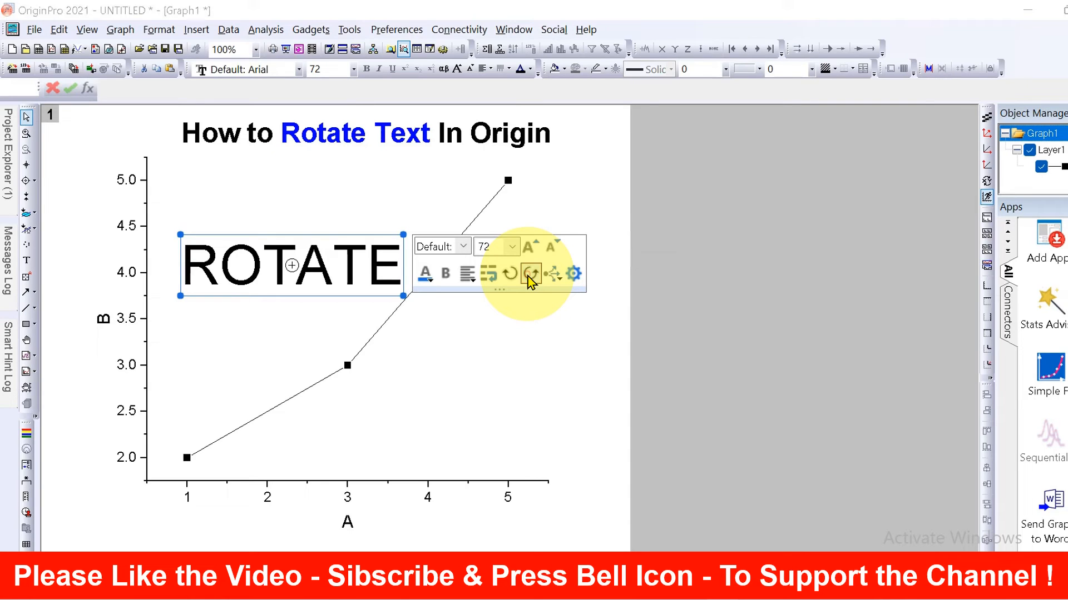
click(531, 273)
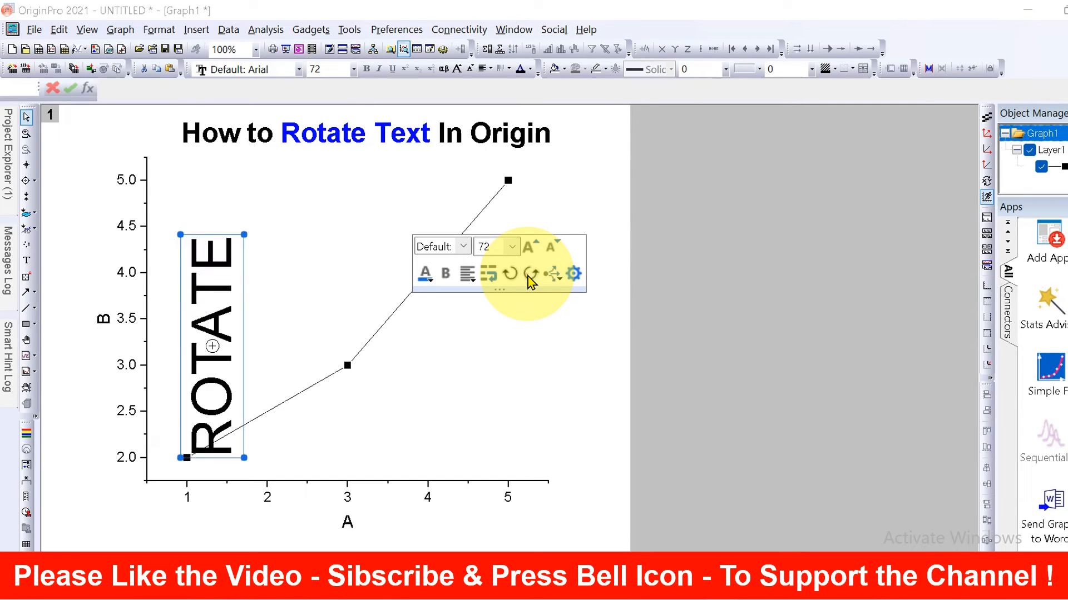
click(533, 273)
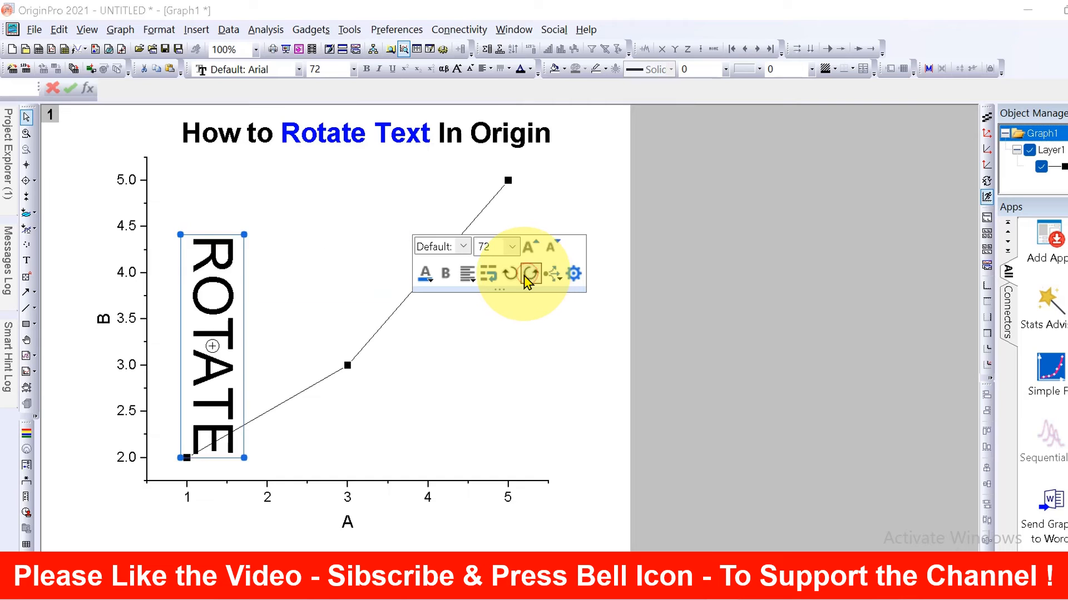
click(531, 273)
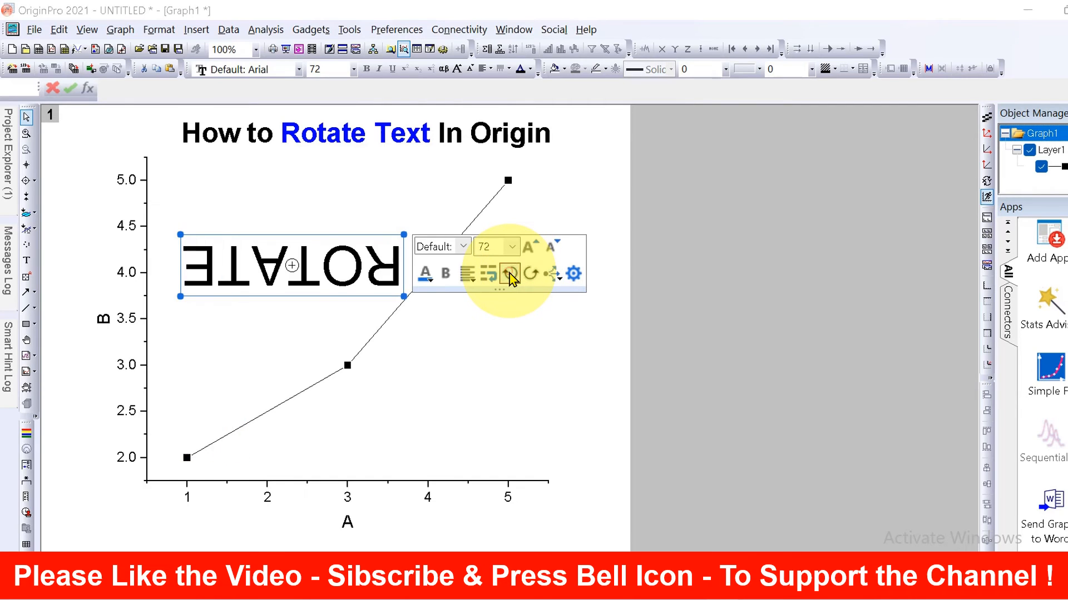
click(511, 273)
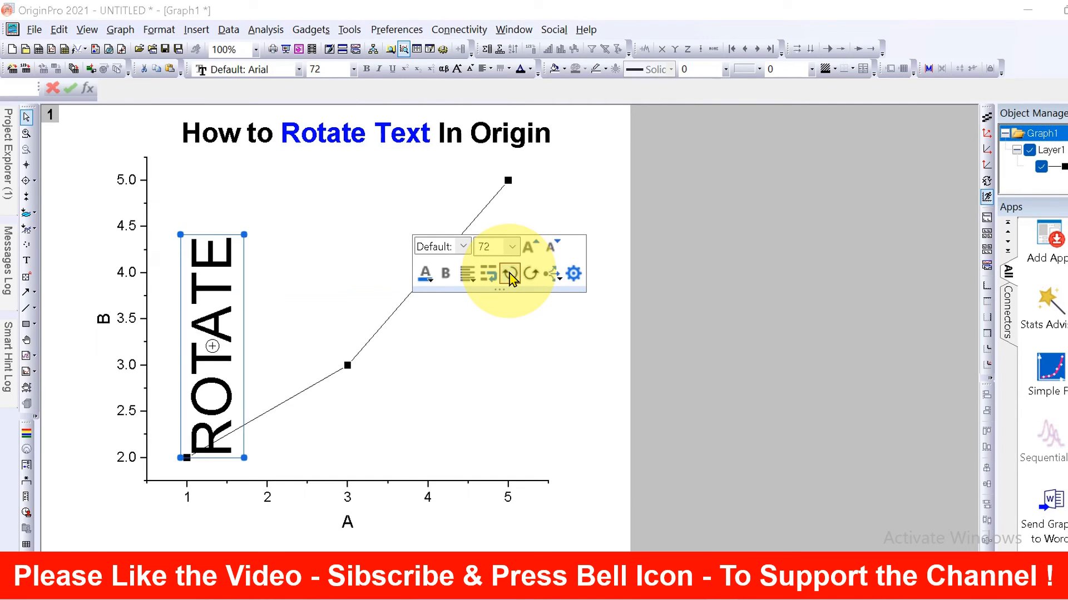